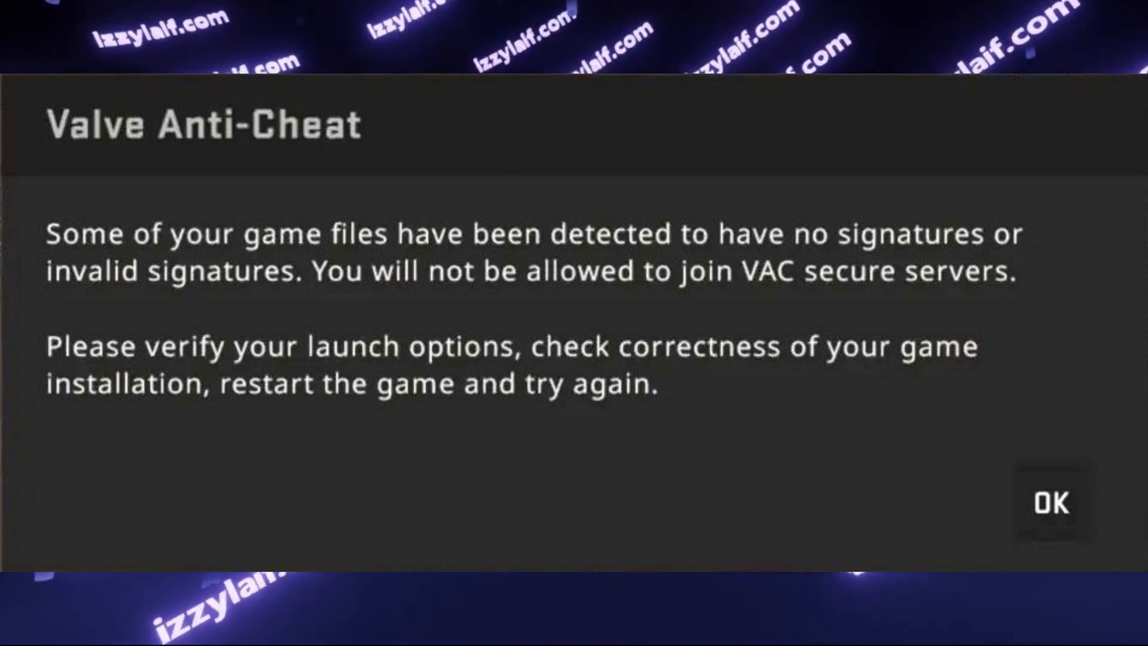
Dismiss the VAC missing-or-invalid-signatures warning and reach the game's bin\win64 folder
{"action": "left_click", "coordinate": [1050, 502]}
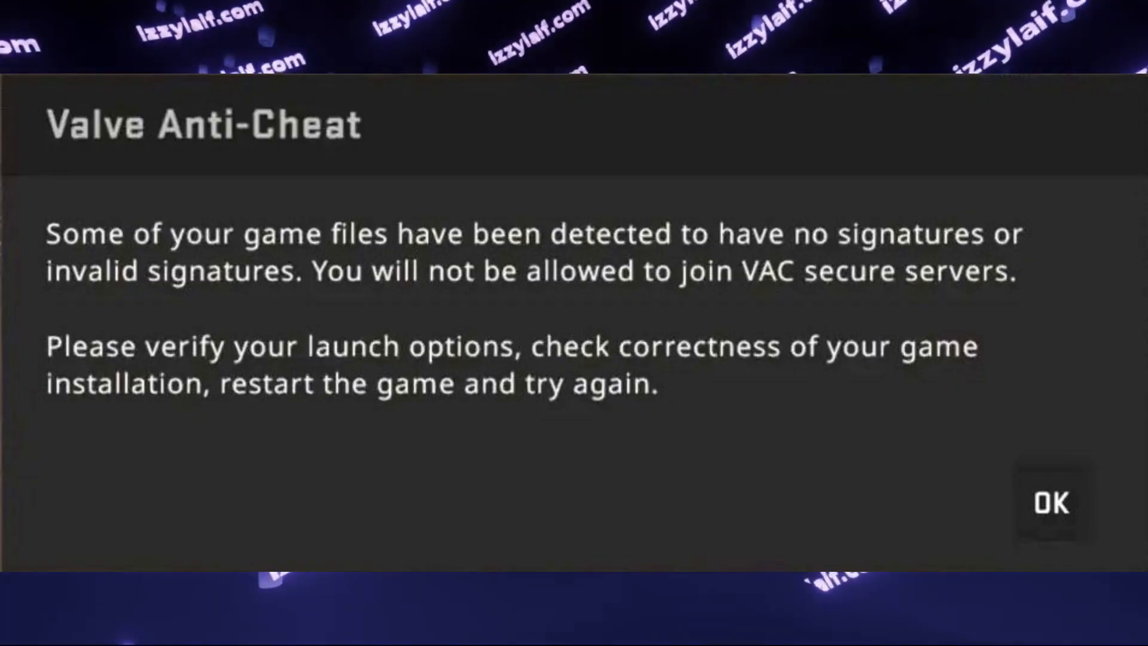
{"action": "left_click", "coordinate": [1050, 502]}
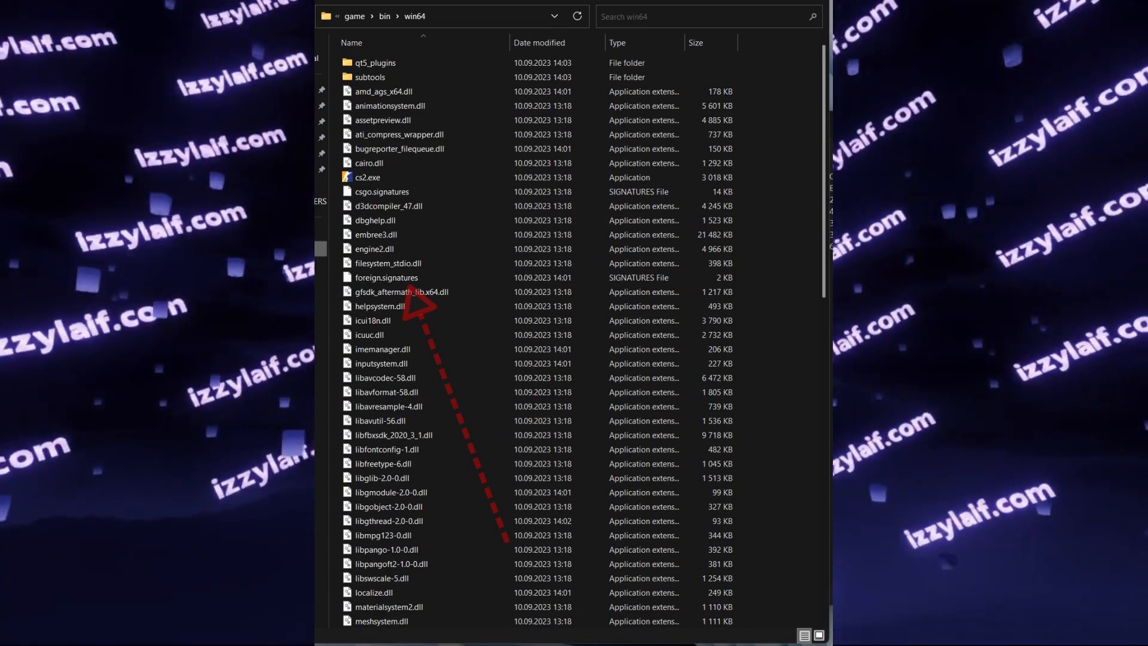
Locate foreign.signatures in bin\win64 and launch the NVIDIA Graphics Driver 537.13 installer
{"action": "double_click", "coordinate": [385, 277]}
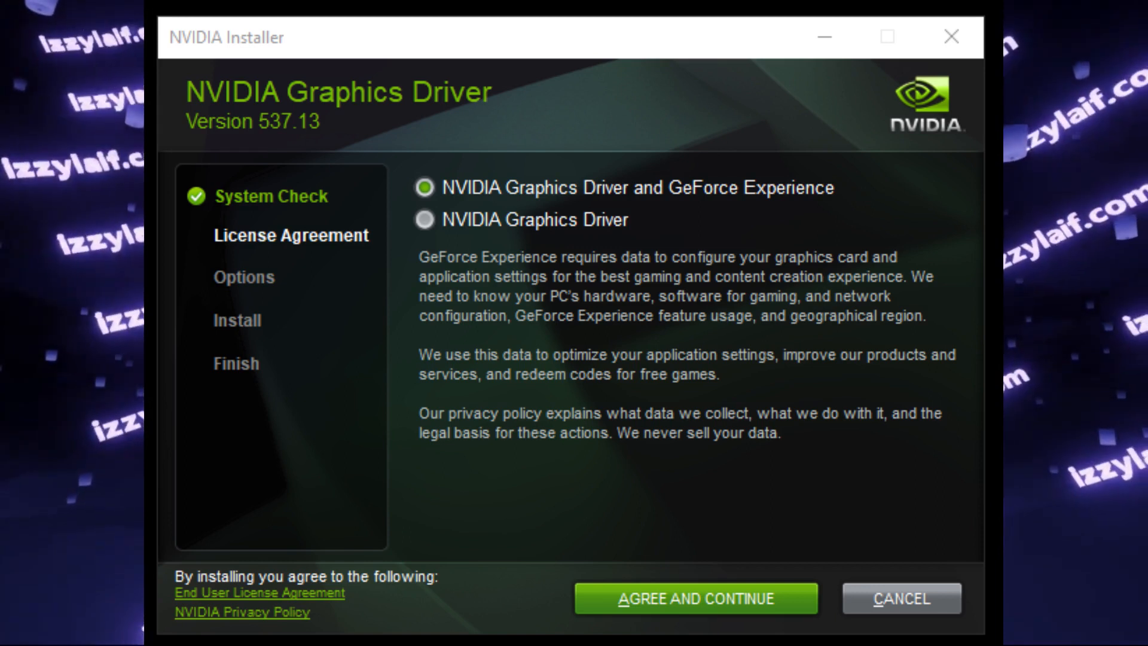
Accept the license, run a Custom clean install, then view foreign.signatures' NvCameraWhitelisting64.dll entry
{"action": "left_click", "coordinate": [696, 598]}
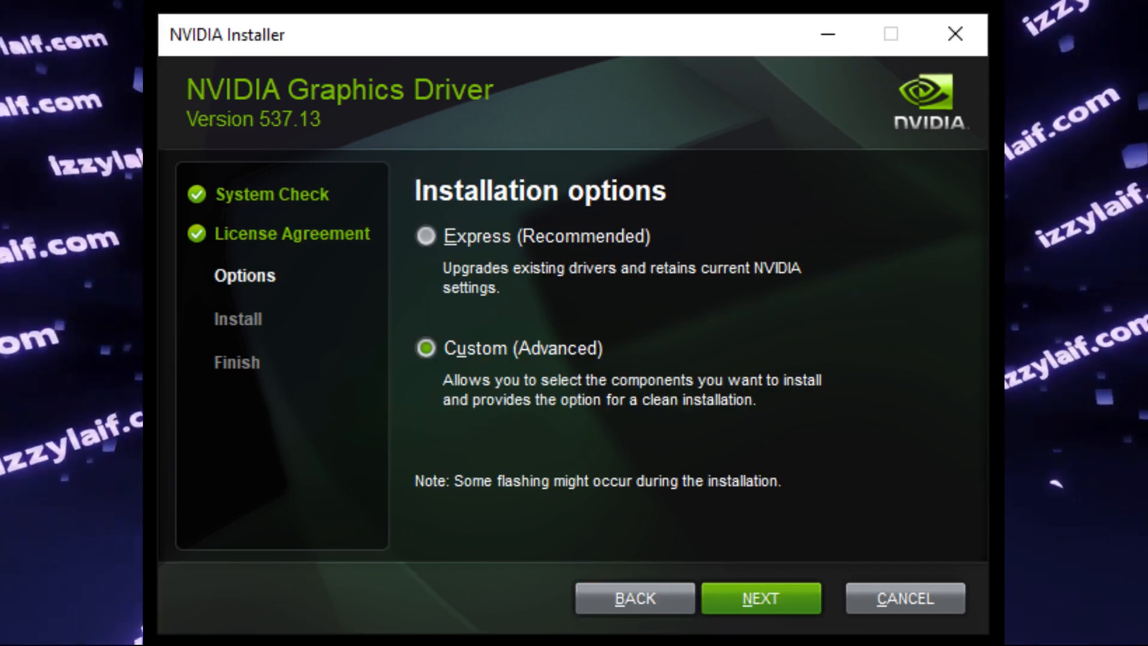
{"action": "left_click", "coordinate": [767, 601]}
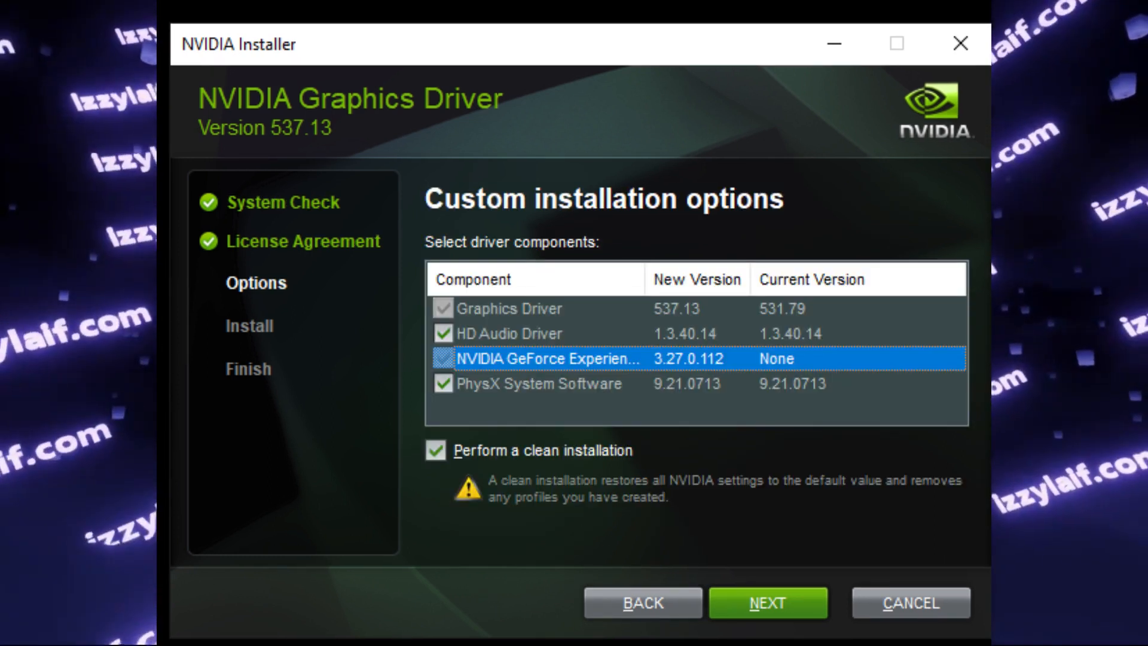
{"action": "left_click", "coordinate": [441, 358]}
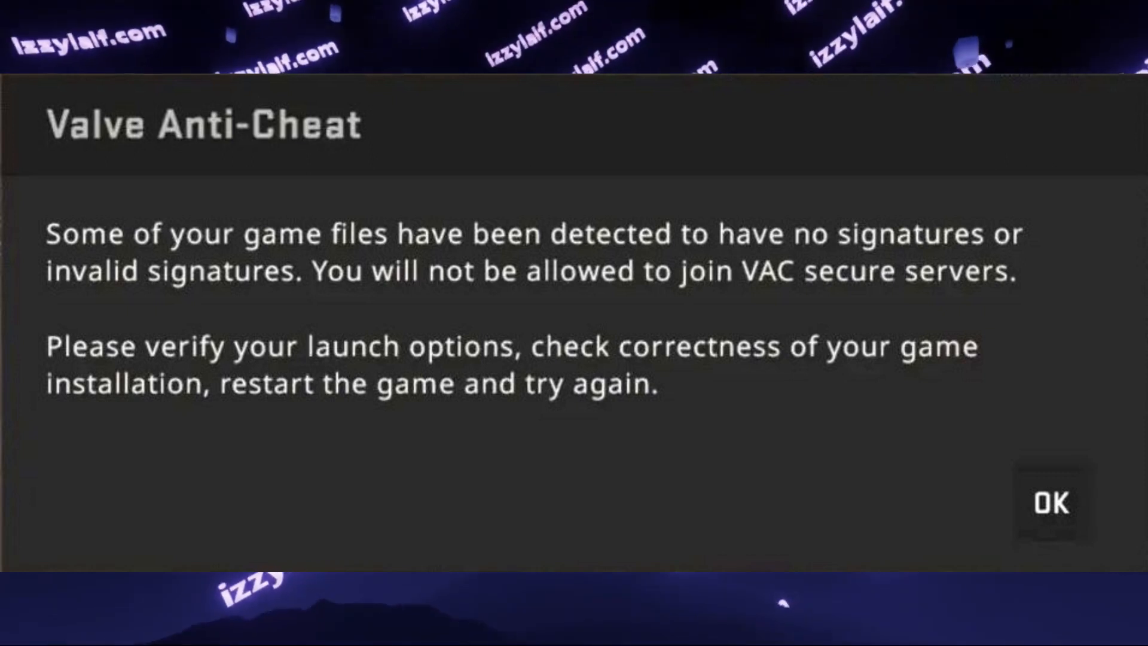
{"action": "left_click", "coordinate": [1050, 503]}
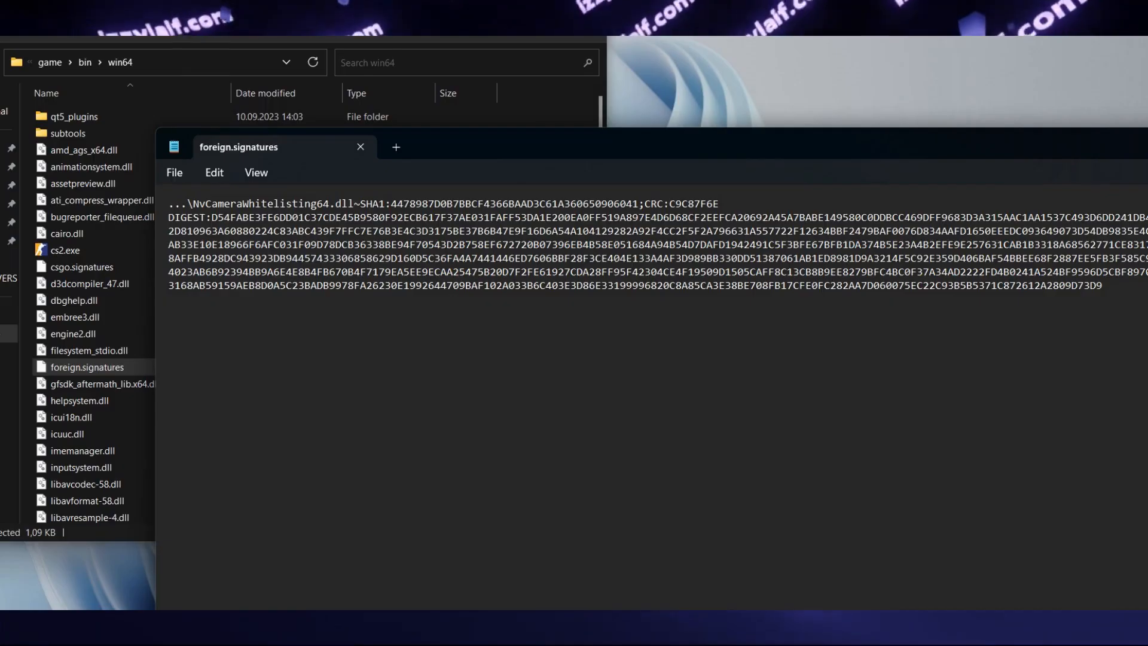